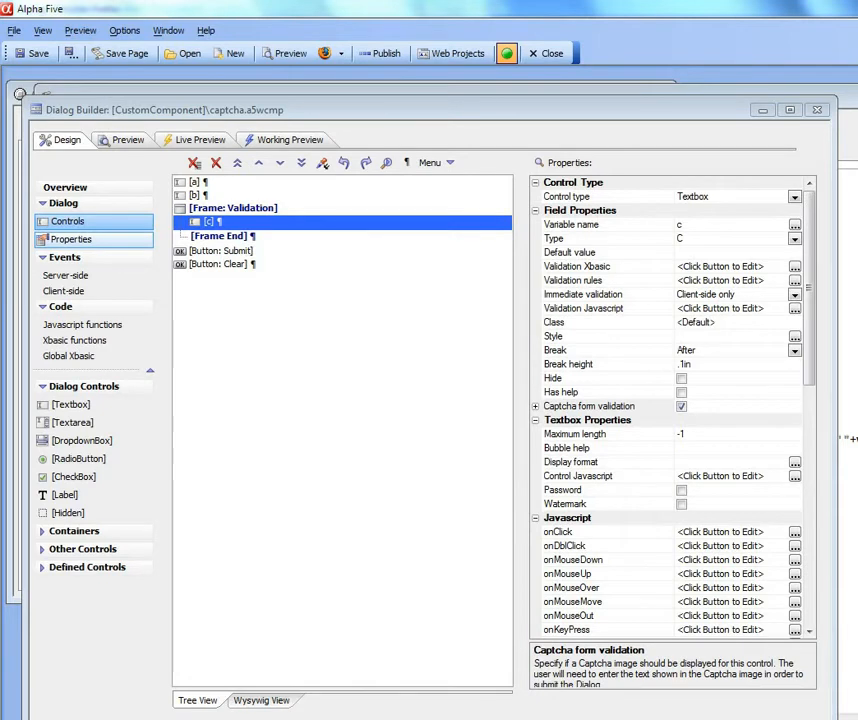
{"action": "mouse_move", "coordinate": [264, 432]}
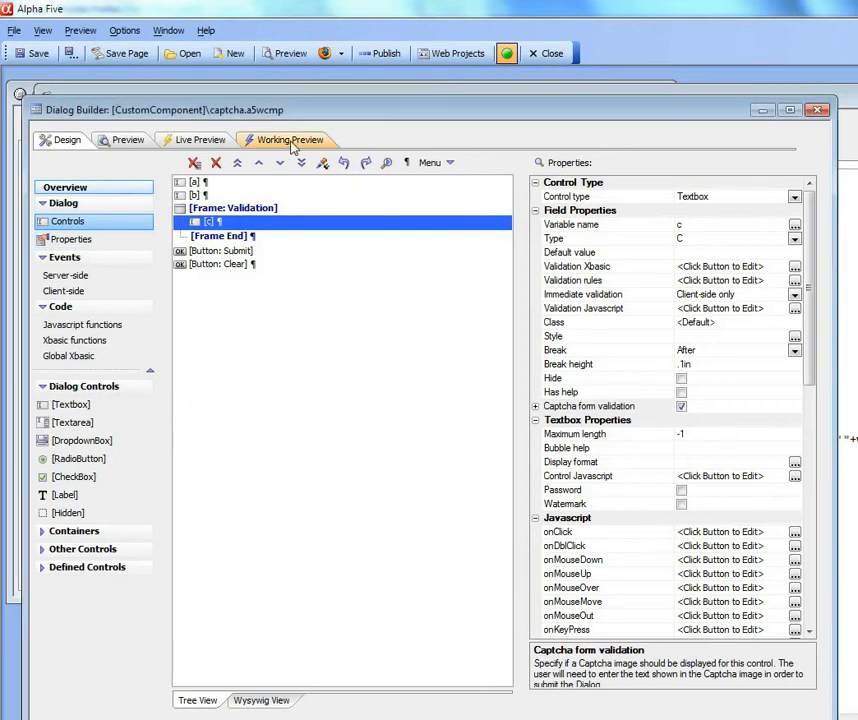
Run the dialog in Working Preview showing fields A and B and the Validation captcha image
{"action": "left_click", "coordinate": [290, 140]}
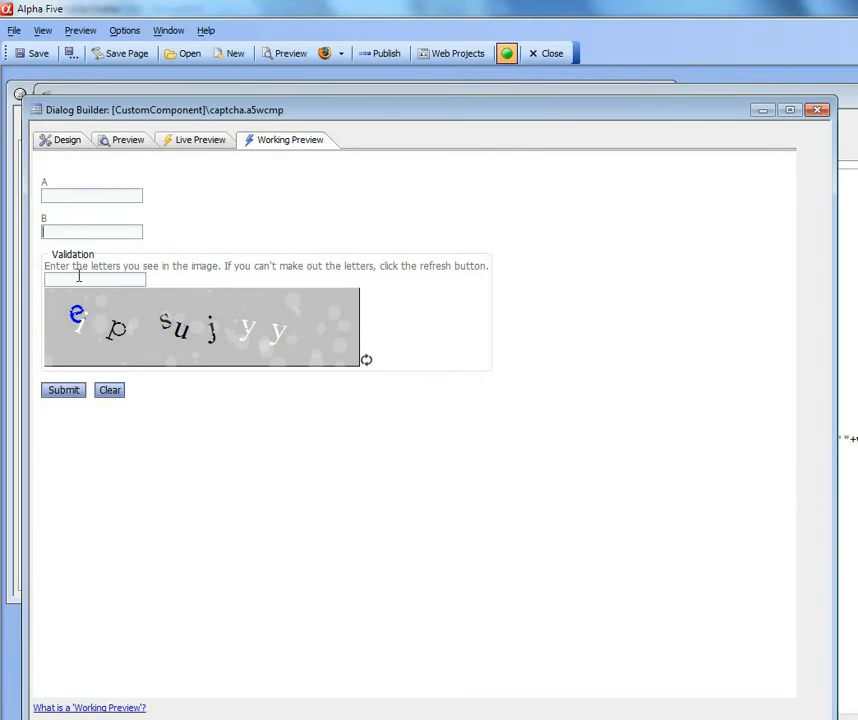
{"action": "mouse_move", "coordinate": [144, 358]}
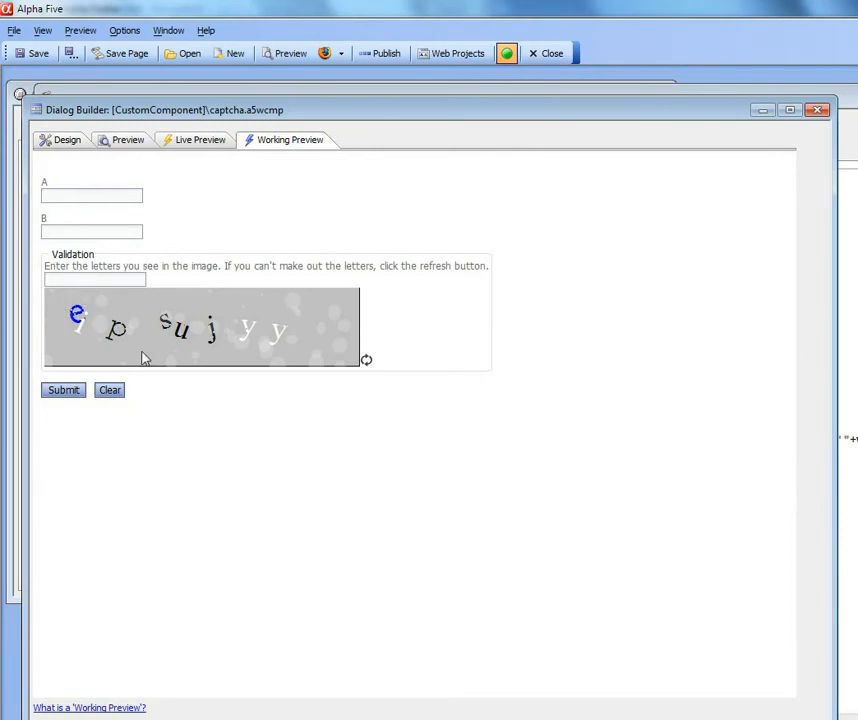
{"action": "mouse_move", "coordinate": [82, 320]}
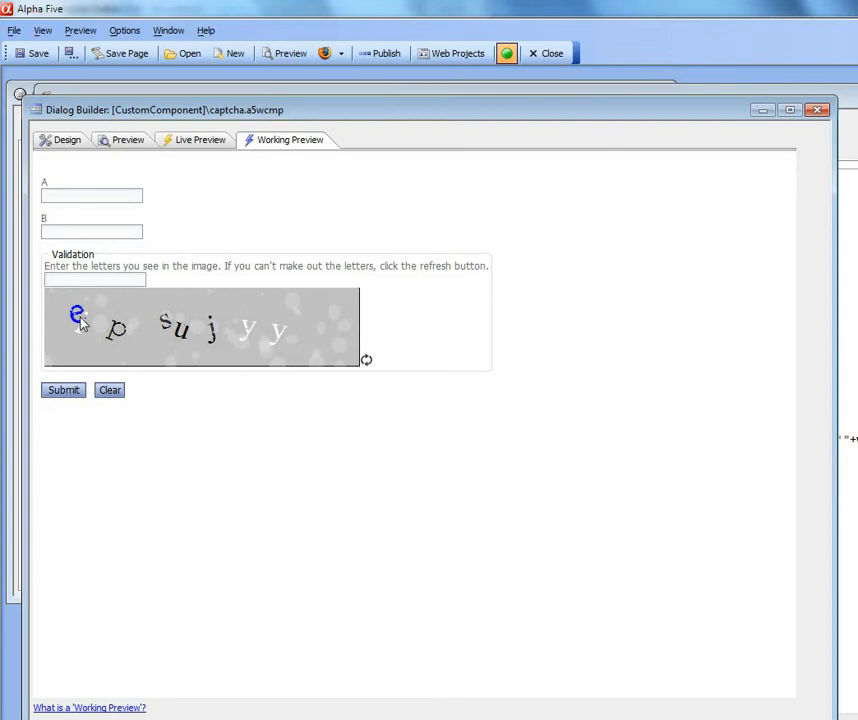
{"action": "mouse_move", "coordinate": [88, 318]}
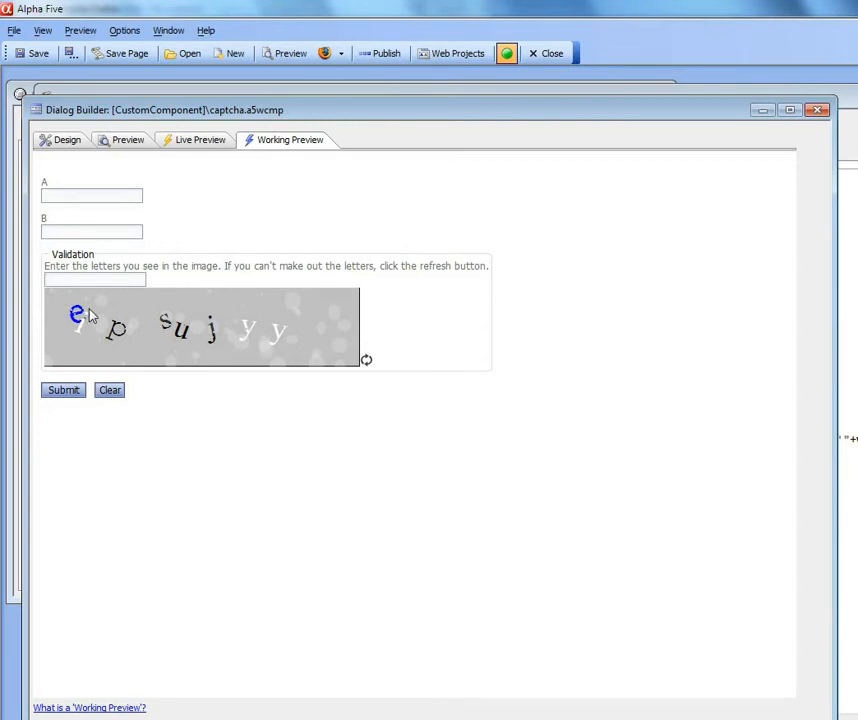
{"action": "left_click", "coordinate": [94, 280]}
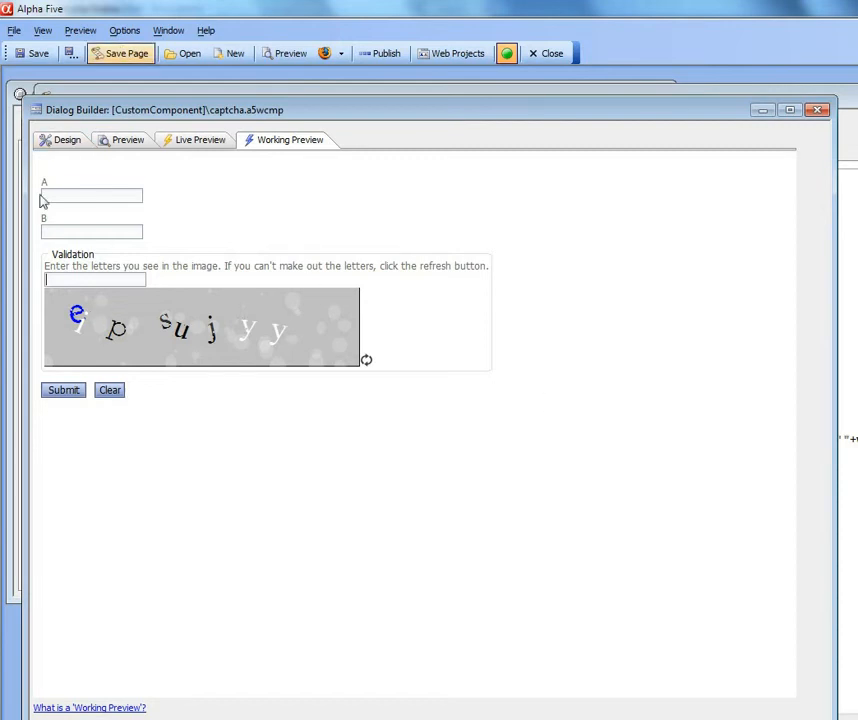
Return to Design and review the textbox's Captcha settings: Number of characters, Image width, Refresh icon
{"action": "left_click", "coordinate": [68, 140]}
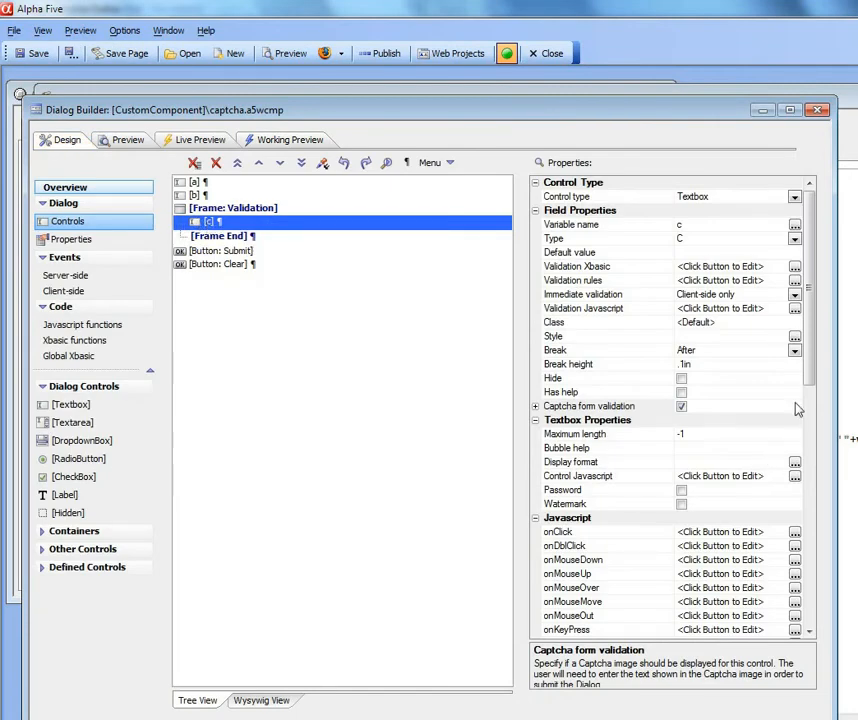
{"action": "scroll", "scroll_direction": "down", "scroll_amount": 3}
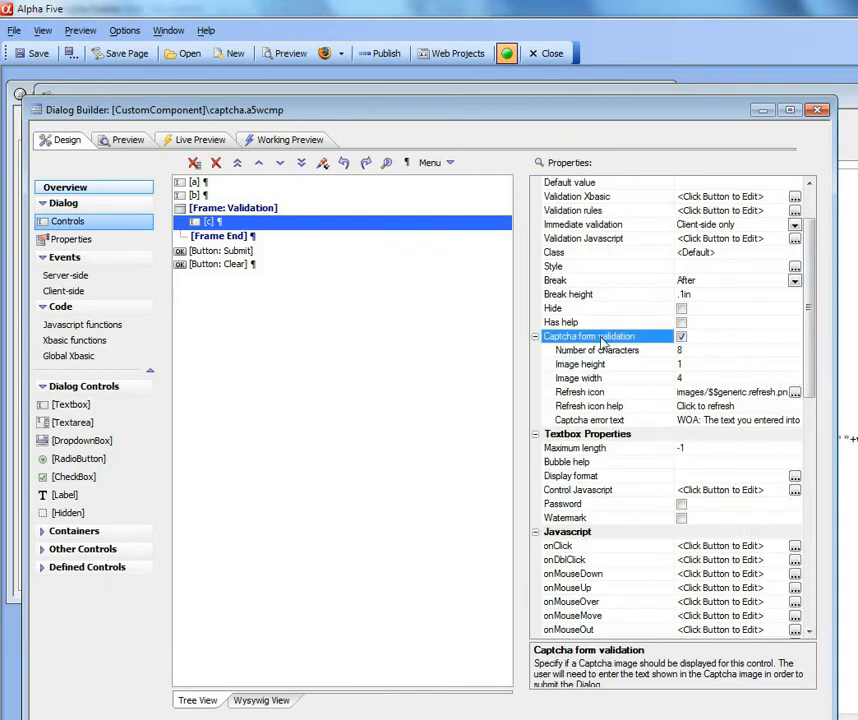
{"action": "left_click", "coordinate": [680, 336]}
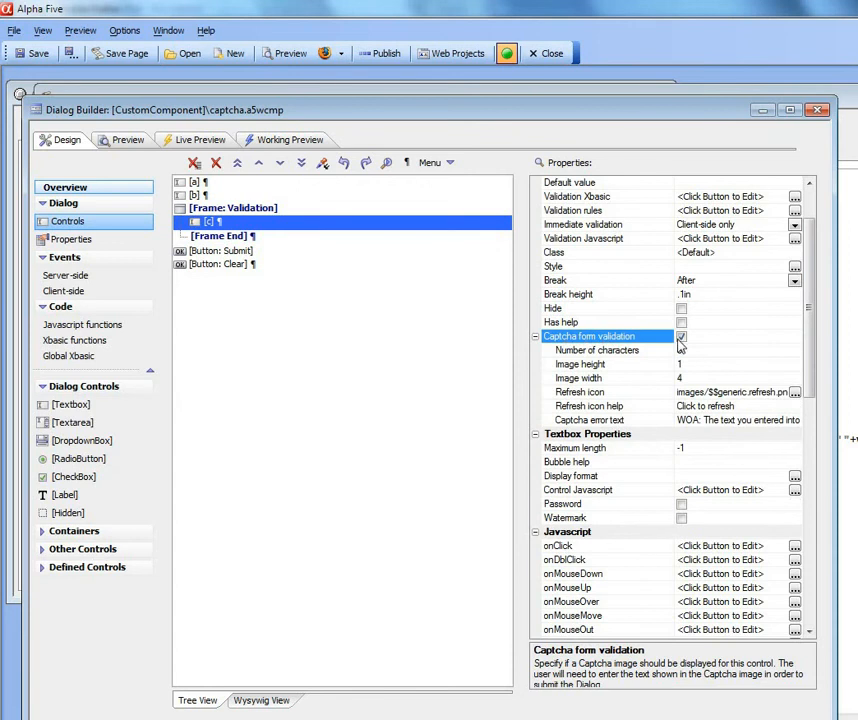
{"action": "left_click", "coordinate": [596, 350]}
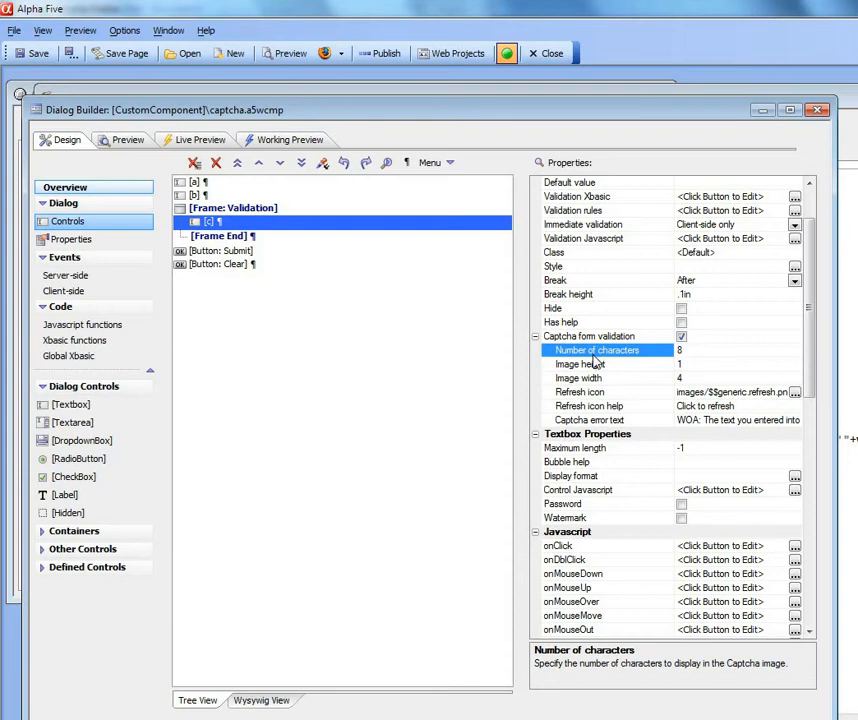
{"action": "mouse_move", "coordinate": [628, 372]}
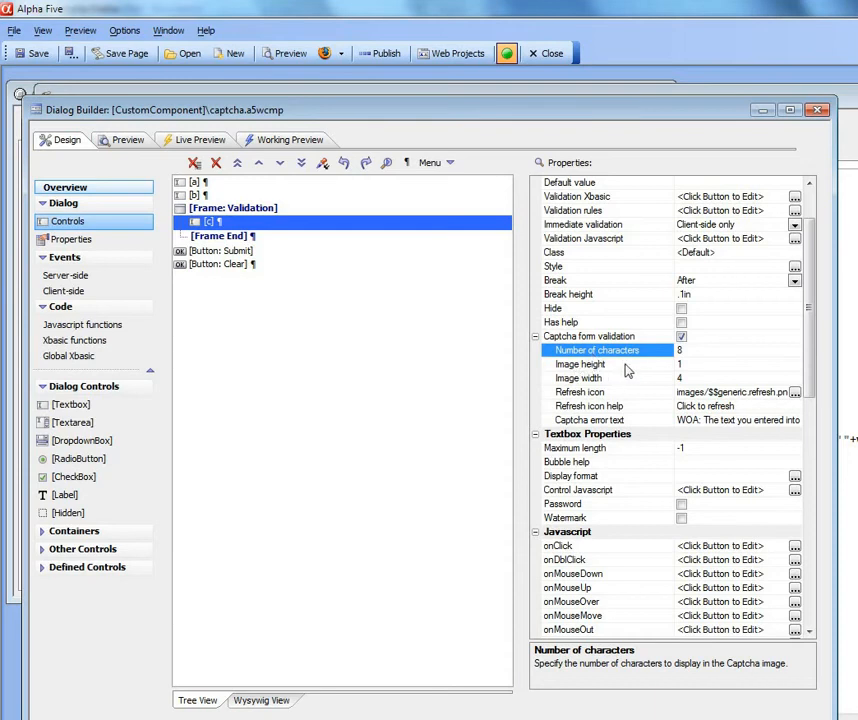
{"action": "left_click", "coordinate": [578, 378]}
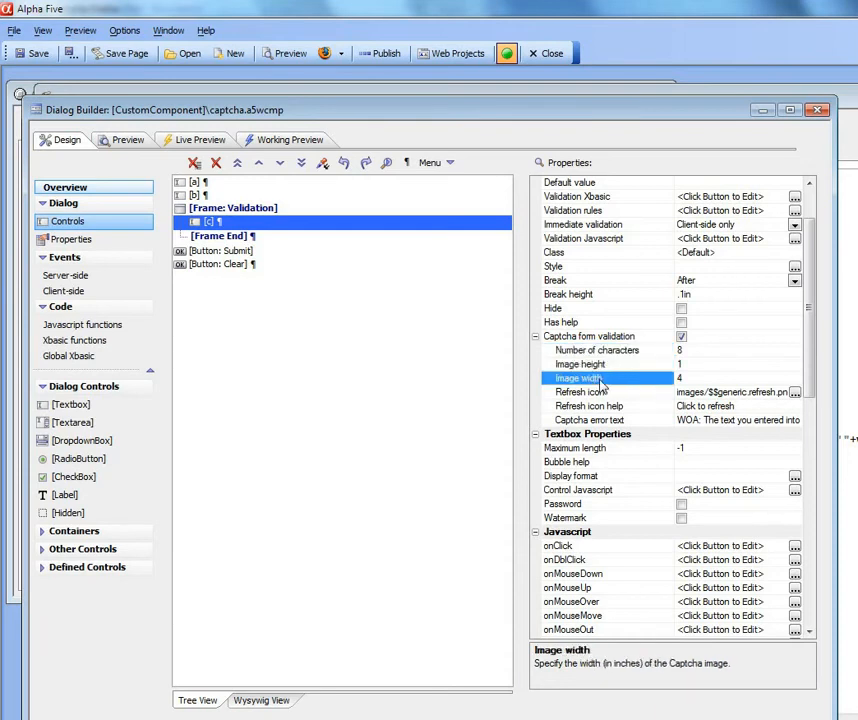
{"action": "left_click", "coordinate": [588, 392]}
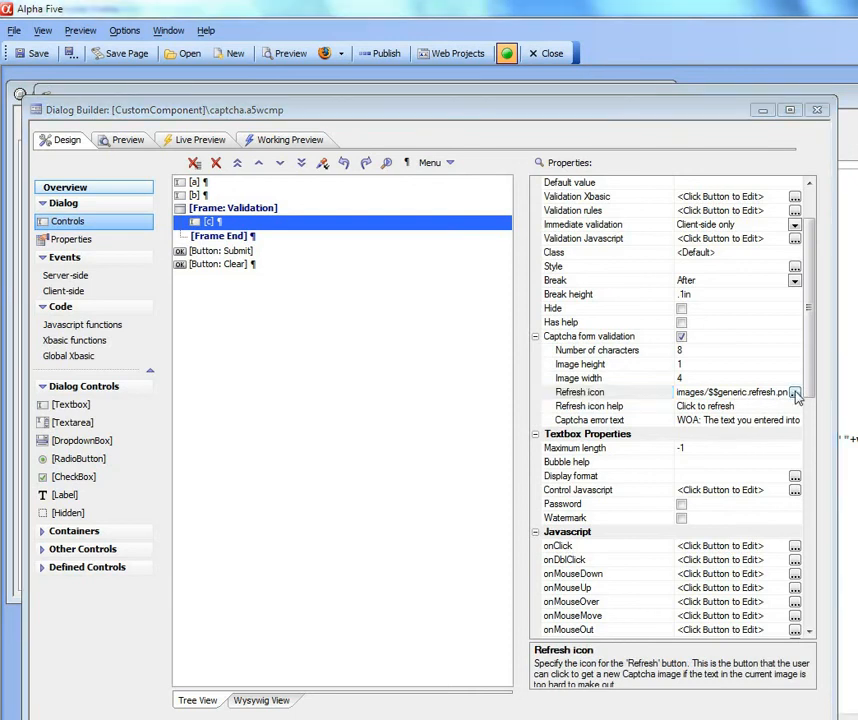
Leave the refresh icon image unchanged and remove the 'WOA:' prefix from the Captcha error text
{"action": "left_click", "coordinate": [796, 390]}
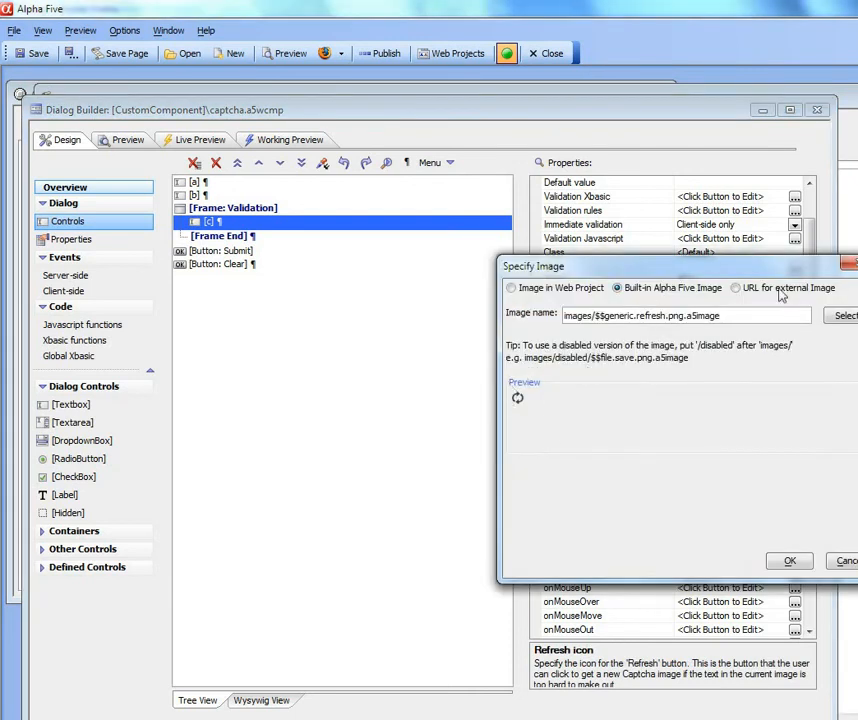
{"action": "left_click", "coordinate": [788, 560]}
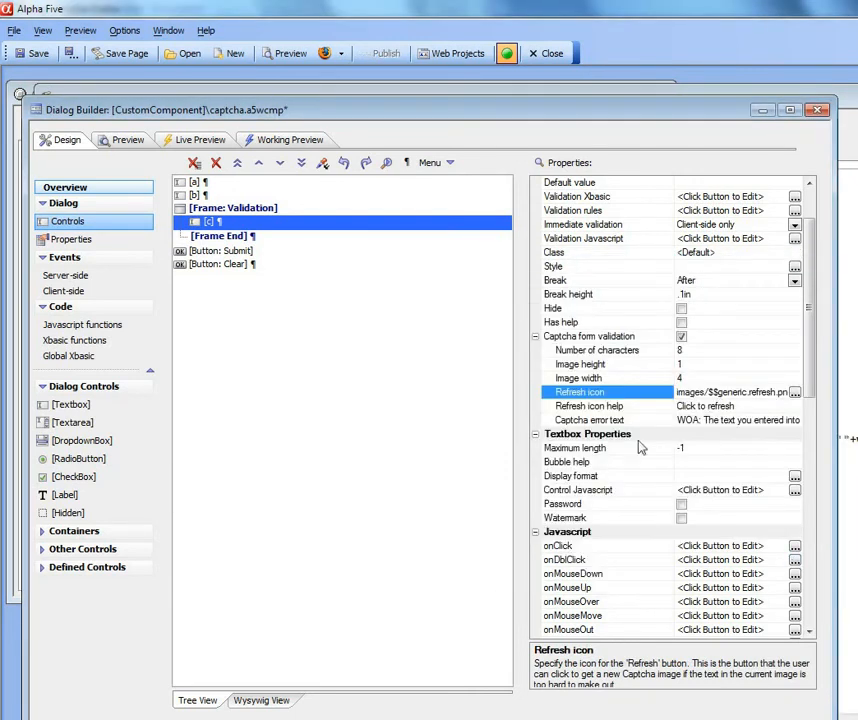
{"action": "left_click", "coordinate": [588, 404]}
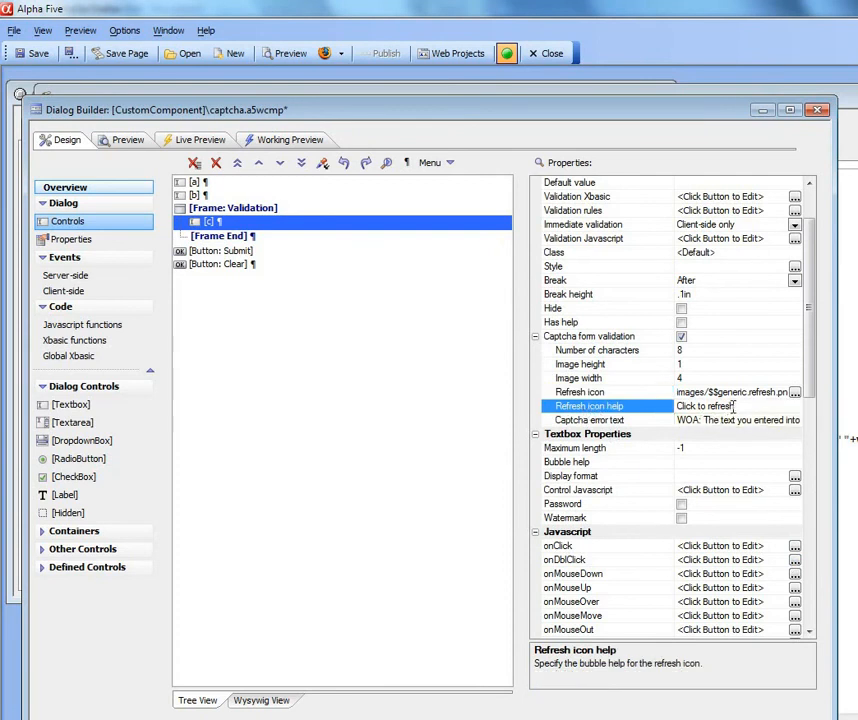
{"action": "left_click", "coordinate": [588, 420]}
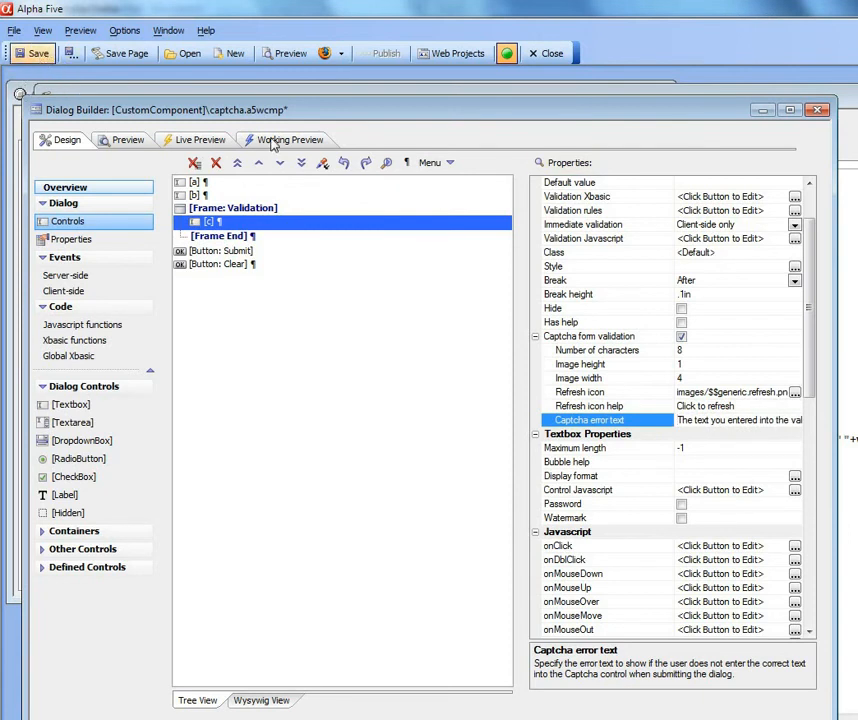
Rerun the updated dialog in Working Preview with a fresh captcha image
{"action": "left_click", "coordinate": [288, 140]}
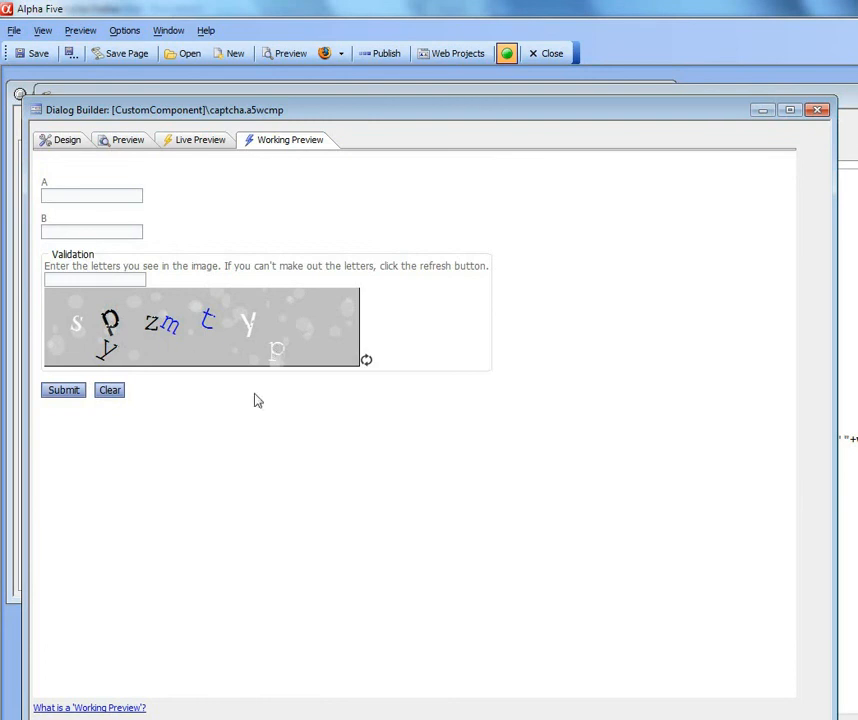
{"action": "mouse_move", "coordinate": [62, 350]}
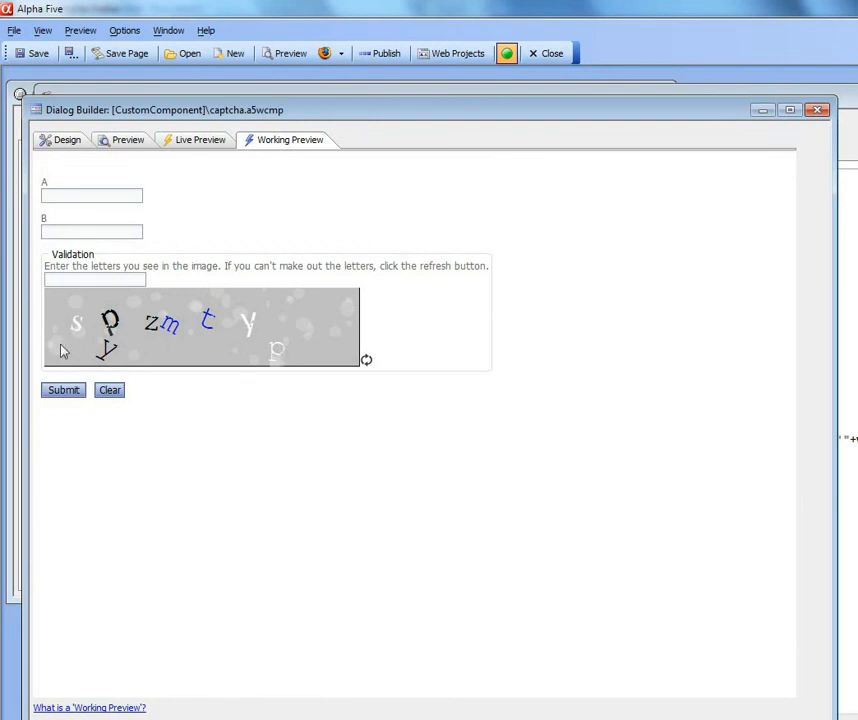
{"action": "mouse_move", "coordinate": [366, 362]}
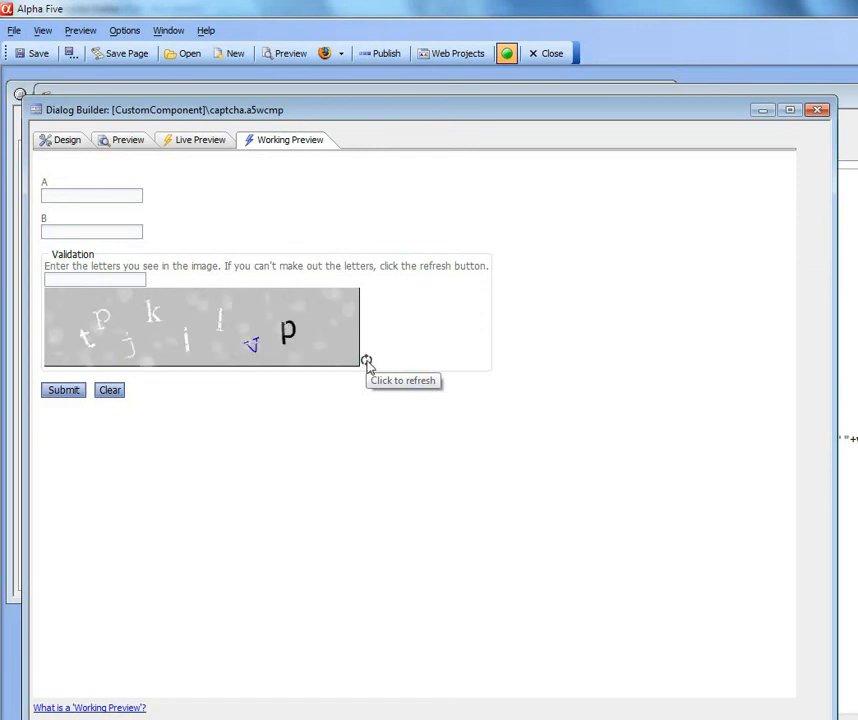
{"action": "mouse_move", "coordinate": [78, 210]}
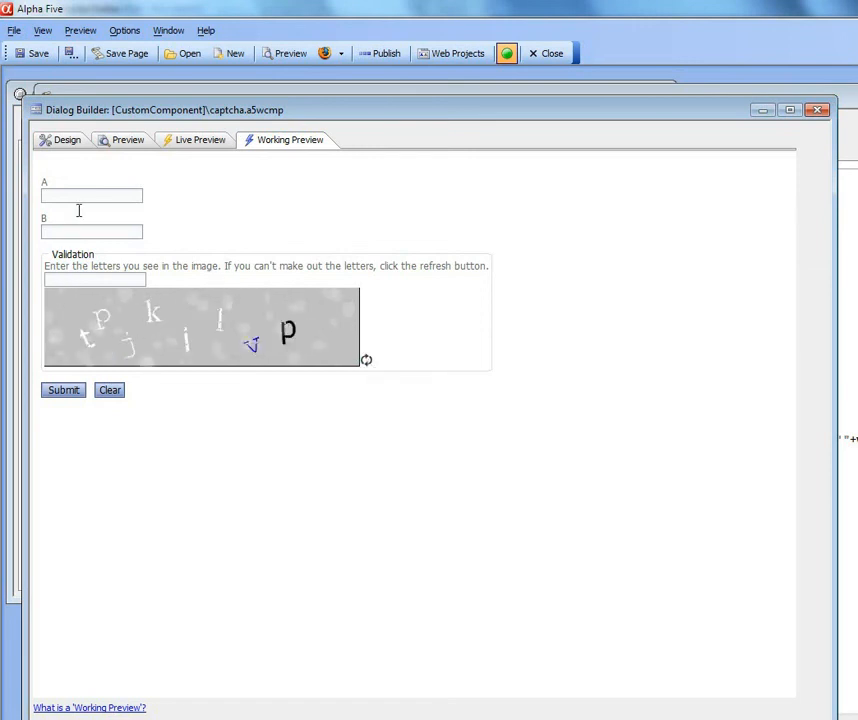
Submit with 'asdf' in A and B and wrong captcha text 'adsfadsf', triggering the error
{"action": "type", "text": "asdf"}
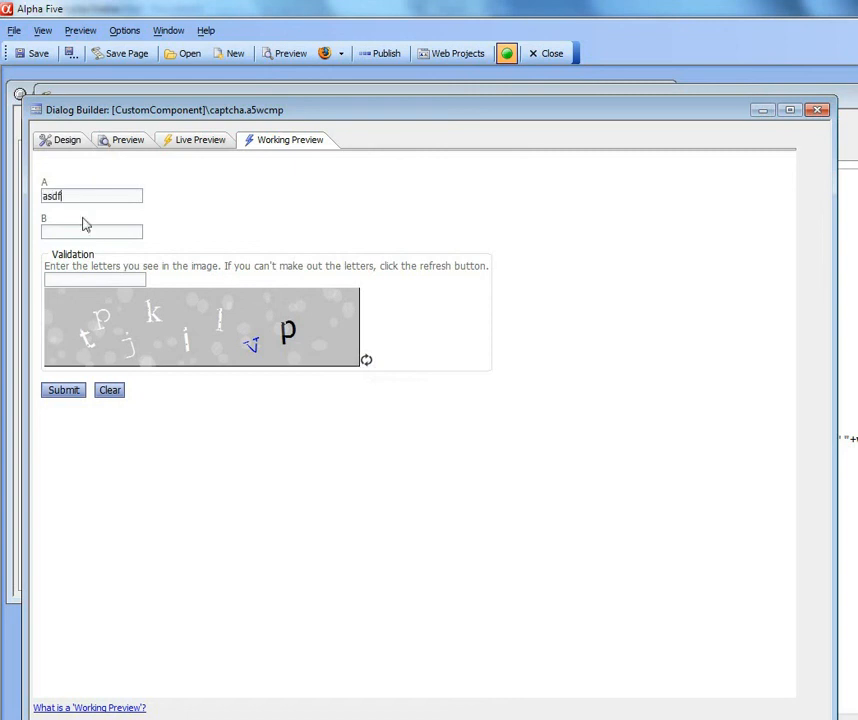
{"action": "type", "text": "asdf"}
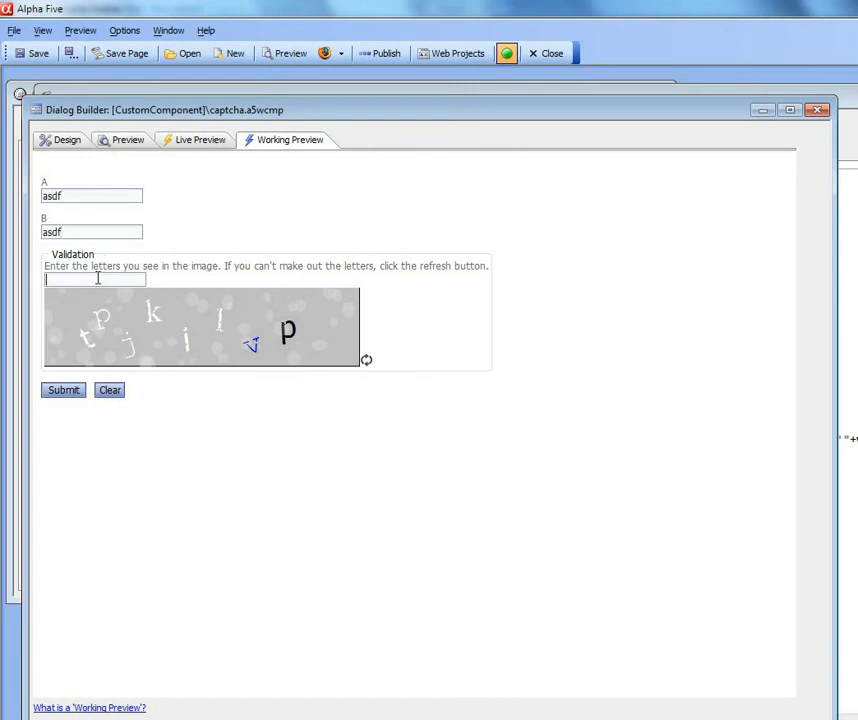
{"action": "type", "text": "adsfadsf"}
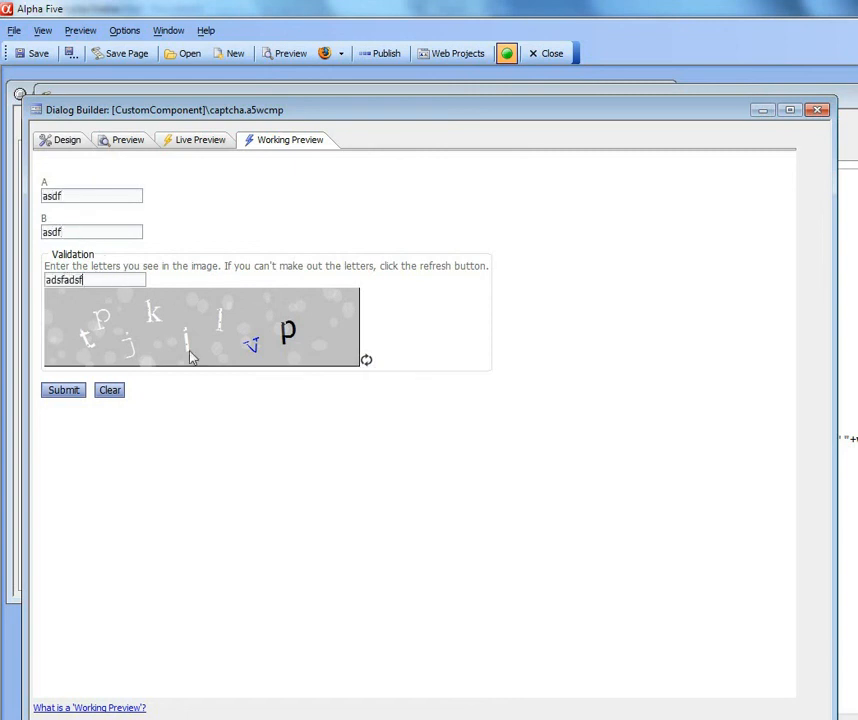
{"action": "left_click", "coordinate": [64, 388]}
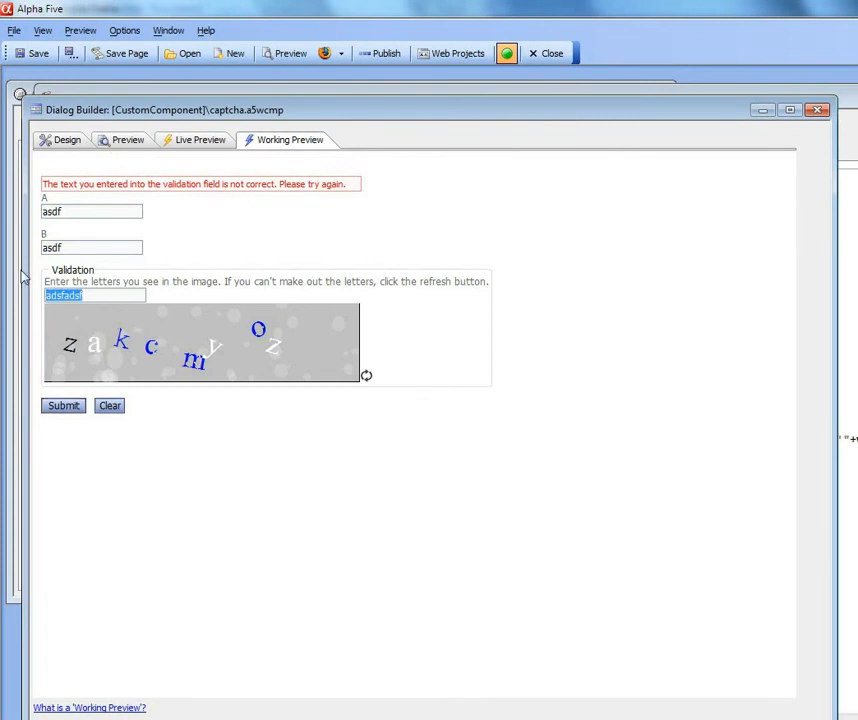
Submit with the correct captcha letters so the validation error disappears
{"action": "type", "text": "z"}
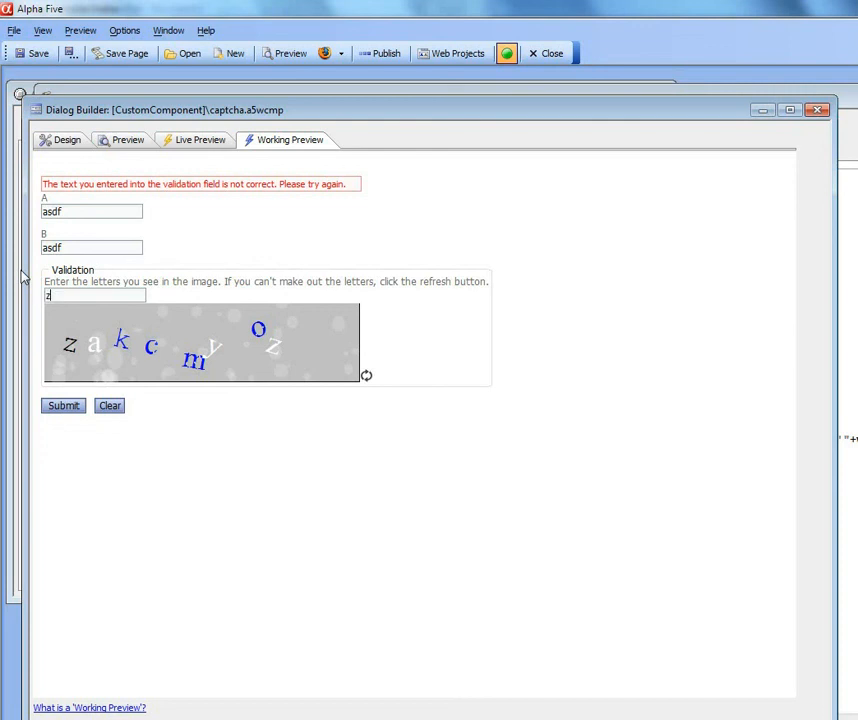
{"action": "type", "text": "zakcm"}
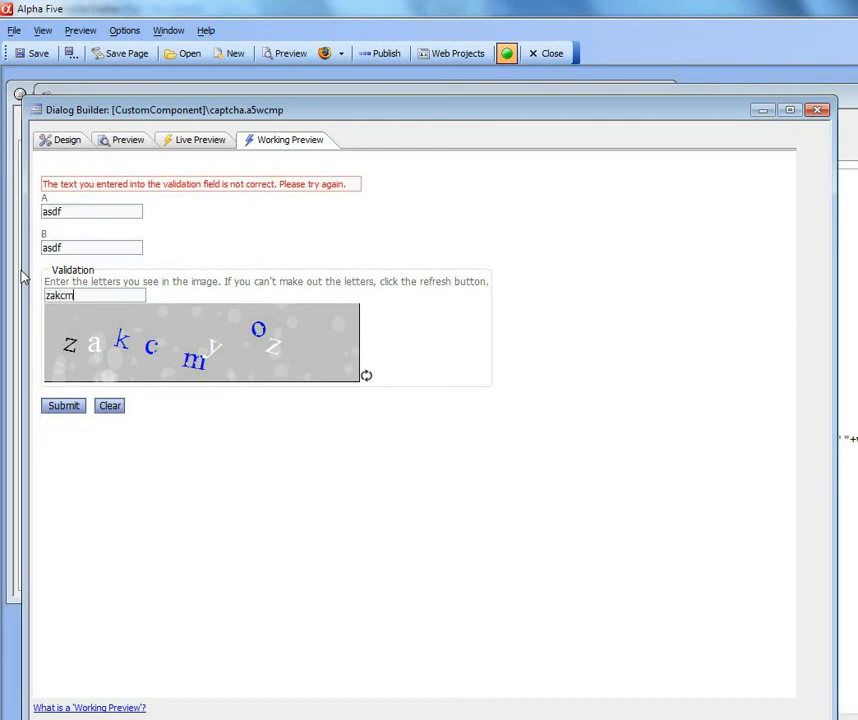
{"action": "type", "text": "yoz"}
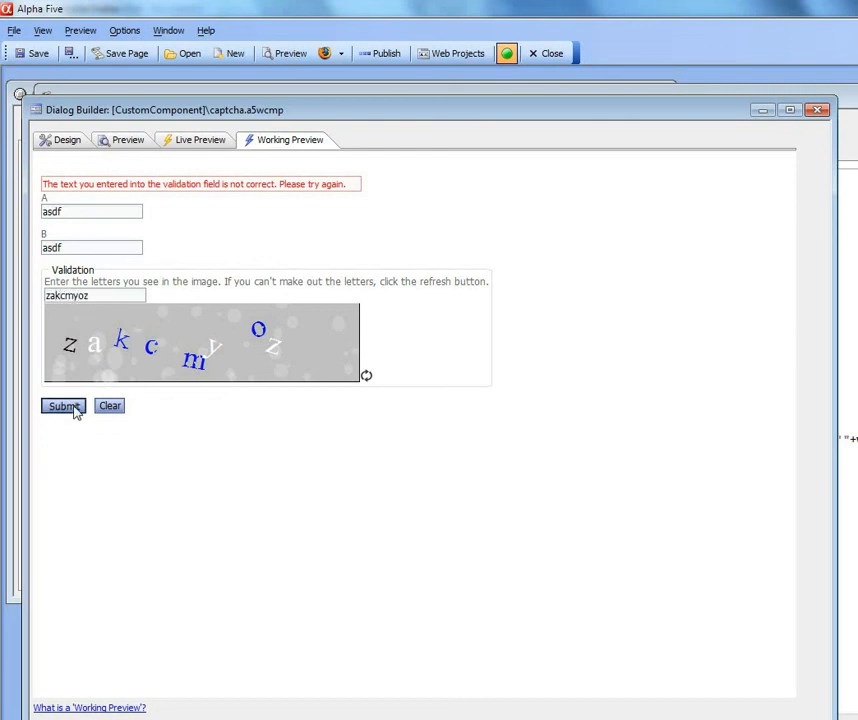
{"action": "left_click", "coordinate": [64, 404]}
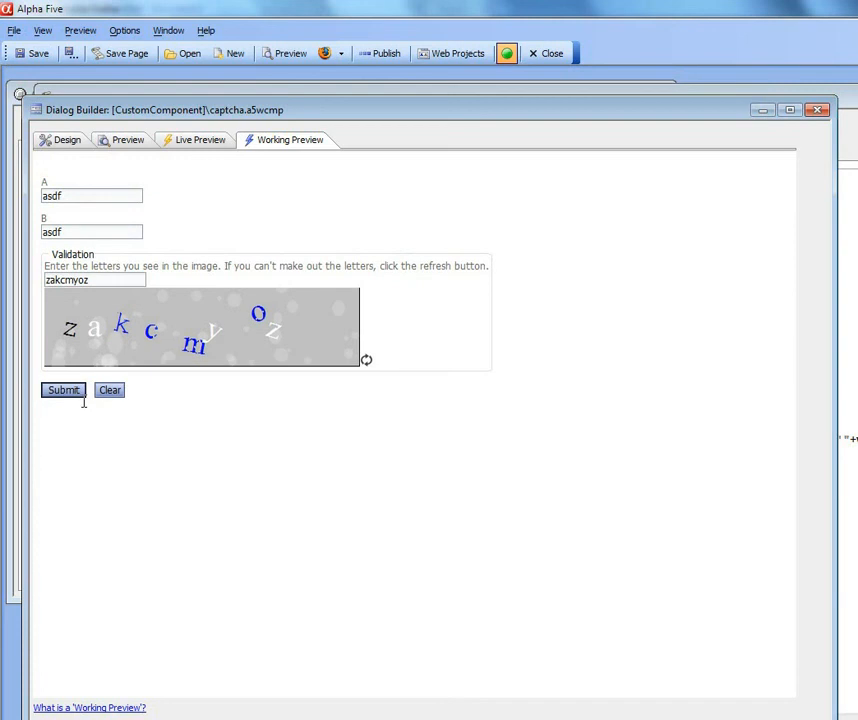
{"action": "mouse_move", "coordinate": [110, 308]}
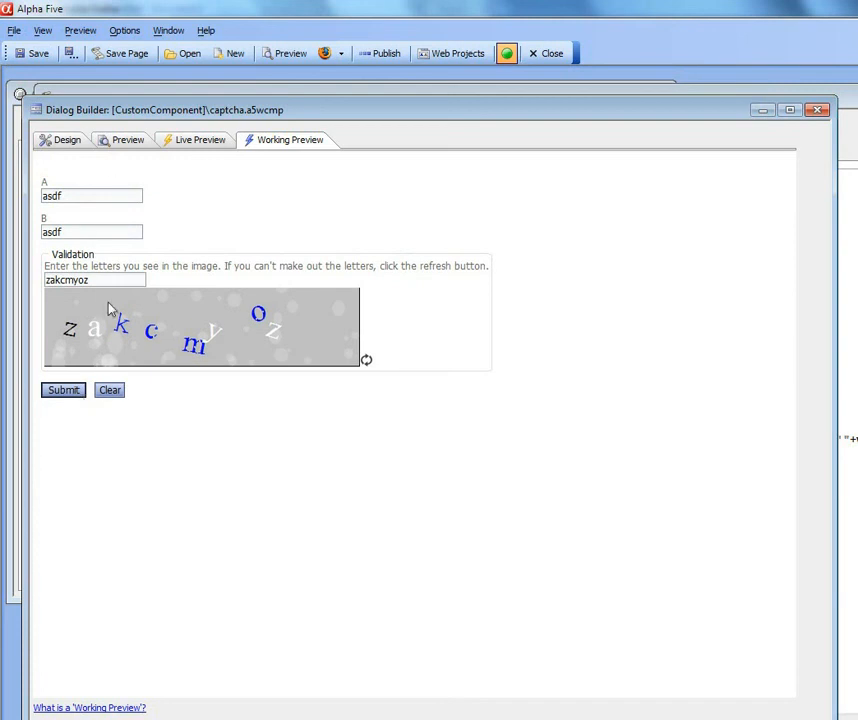